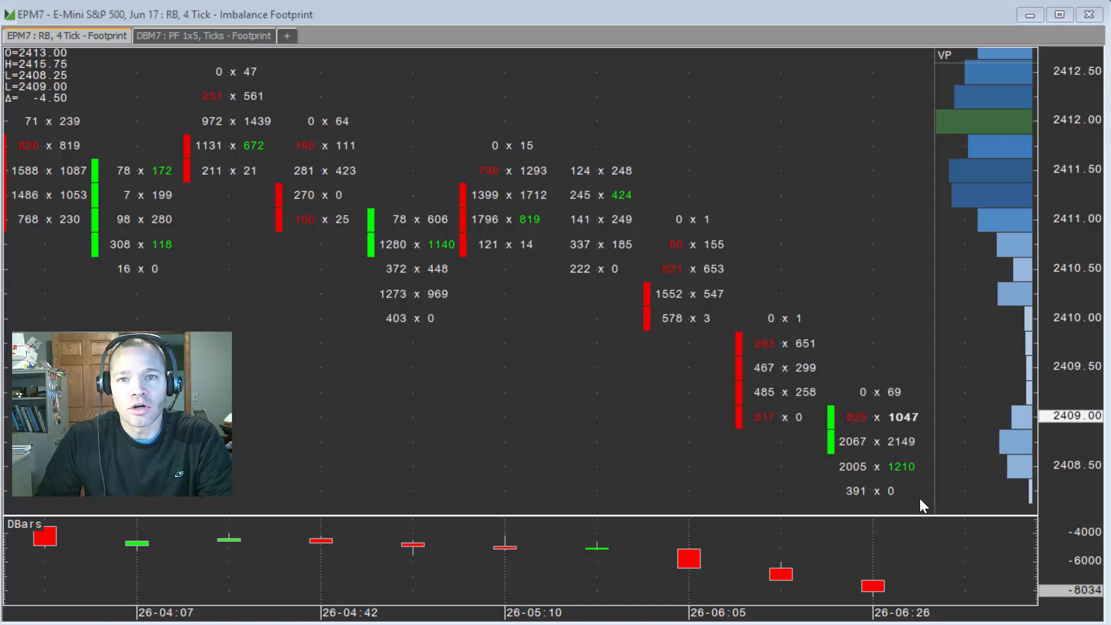
{"action": "mouse_move", "coordinate": [862, 433]}
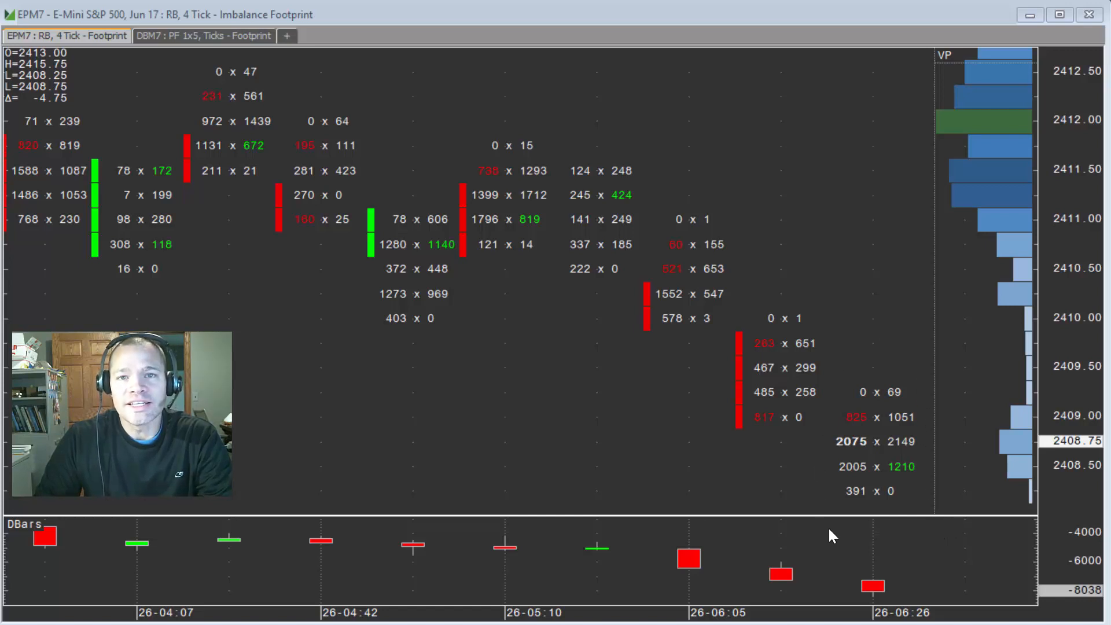
{"action": "mouse_move", "coordinate": [869, 498]}
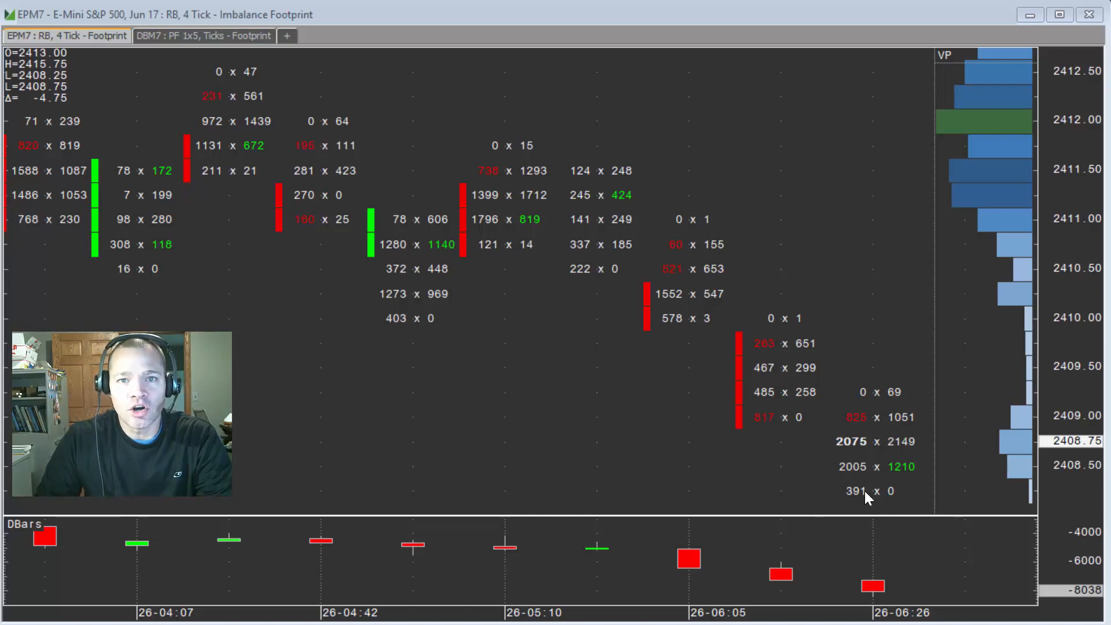
{"action": "mouse_move", "coordinate": [875, 537]}
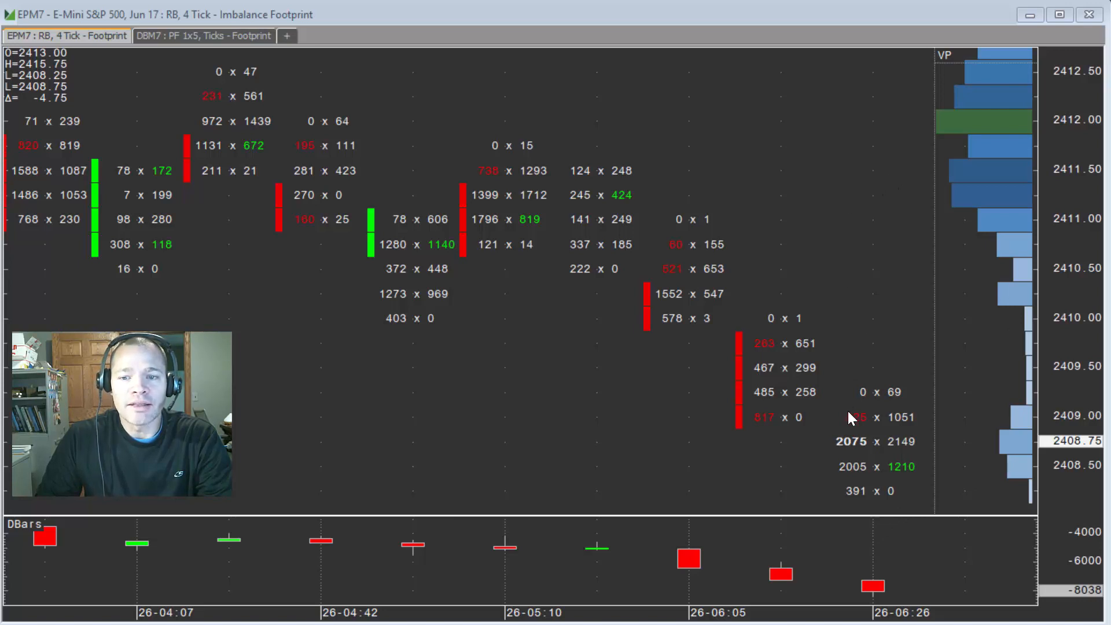
{"action": "mouse_move", "coordinate": [861, 432]}
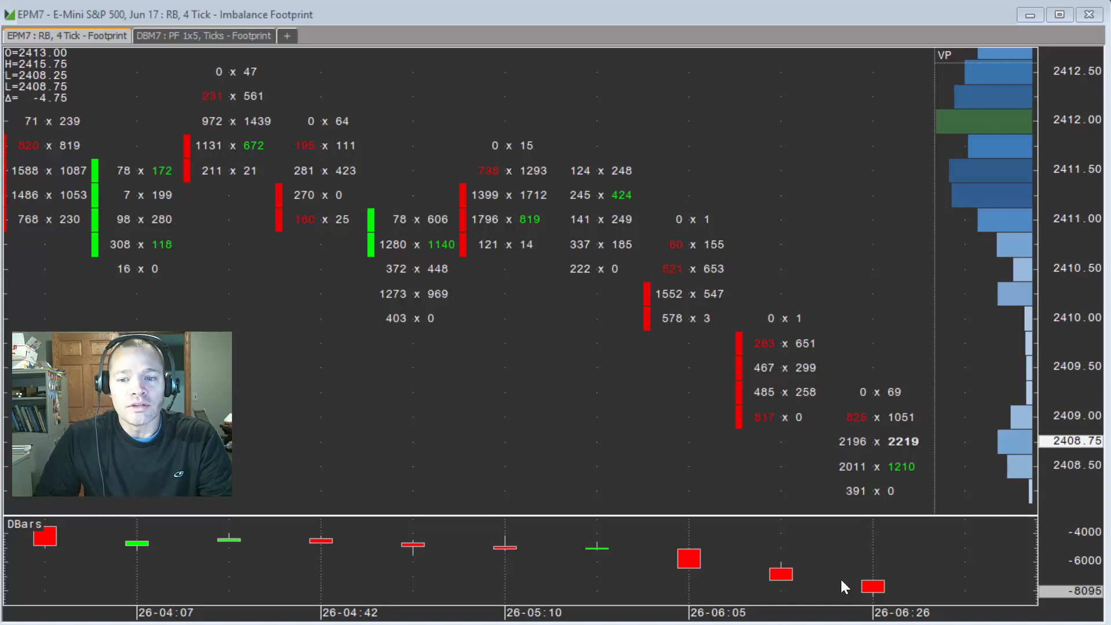
{"action": "mouse_move", "coordinate": [881, 566]}
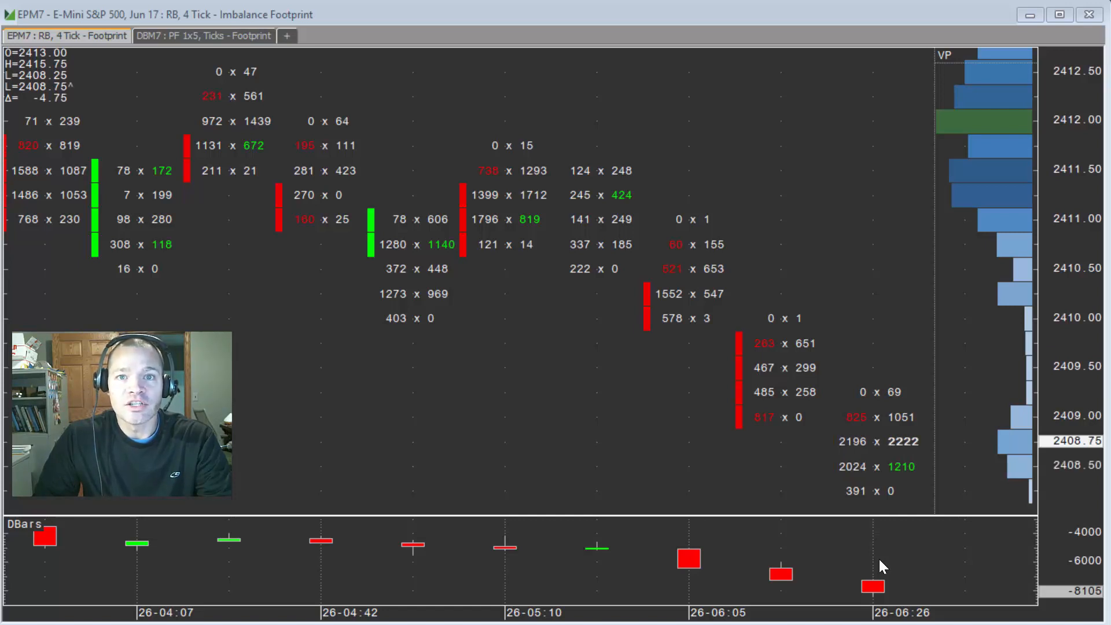
{"action": "mouse_move", "coordinate": [891, 544]}
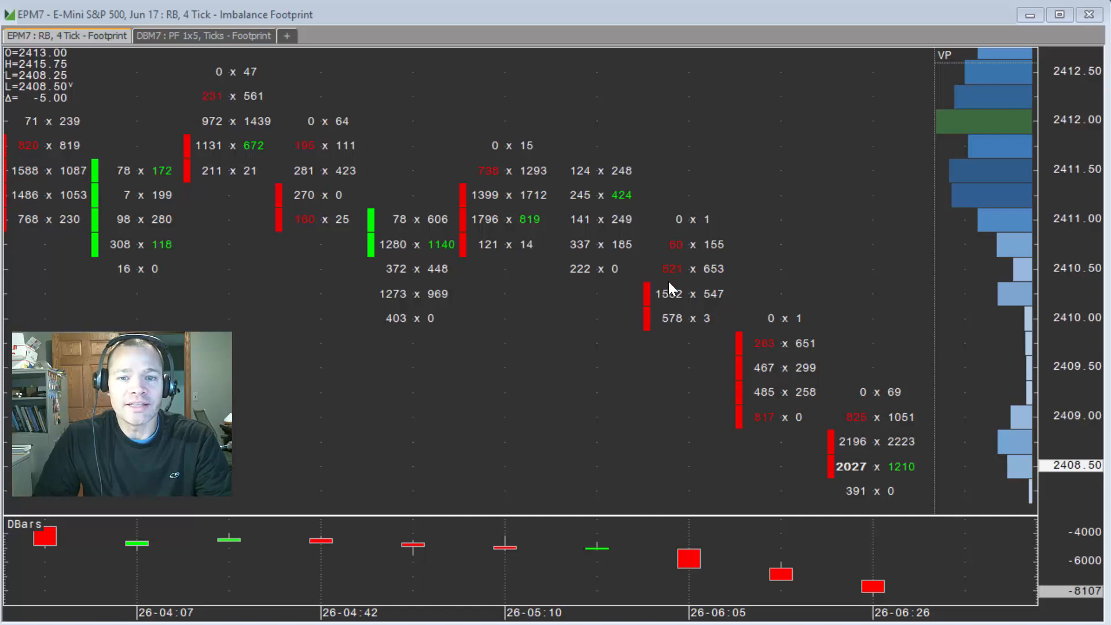
{"action": "mouse_move", "coordinate": [428, 301]}
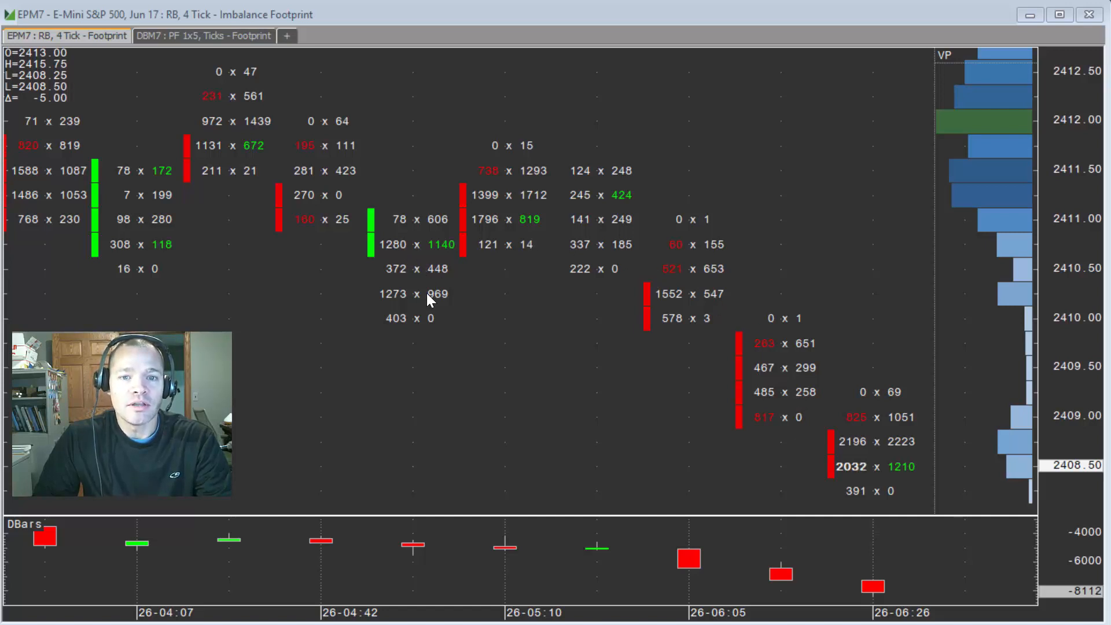
{"action": "mouse_move", "coordinate": [592, 212]}
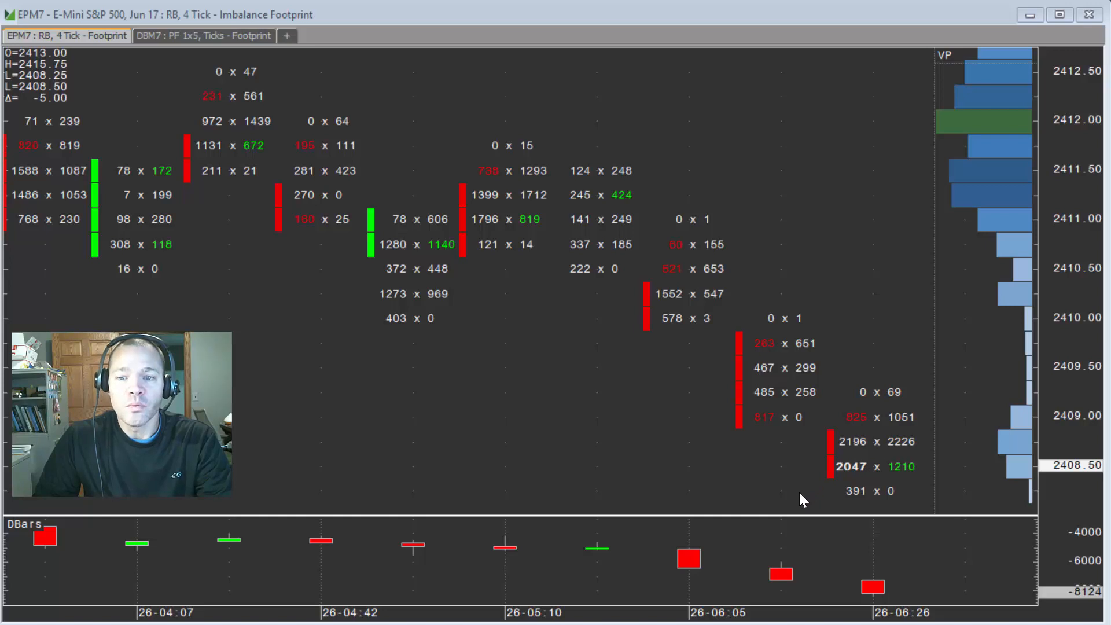
{"action": "mouse_move", "coordinate": [857, 431]}
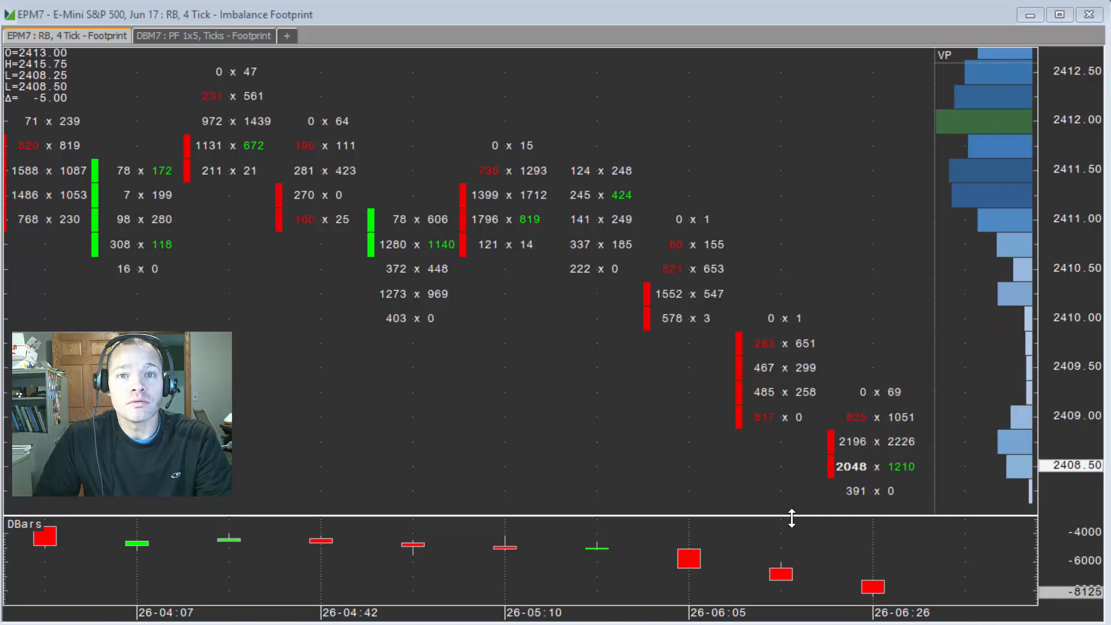
{"action": "mouse_move", "coordinate": [781, 513]}
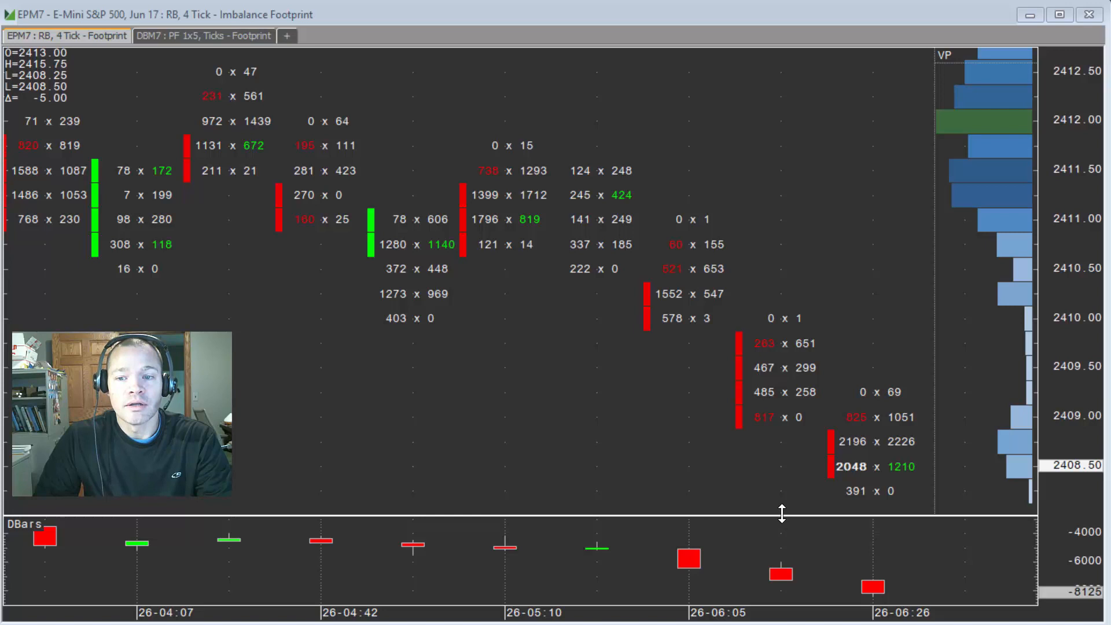
{"action": "mouse_move", "coordinate": [782, 515]}
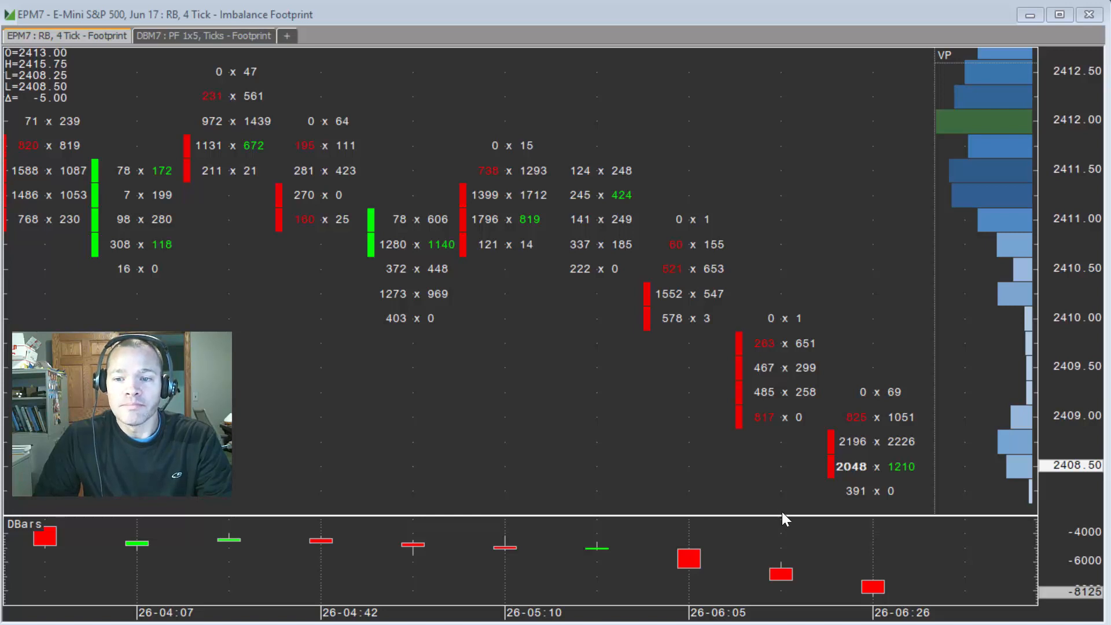
{"action": "mouse_move", "coordinate": [848, 513]}
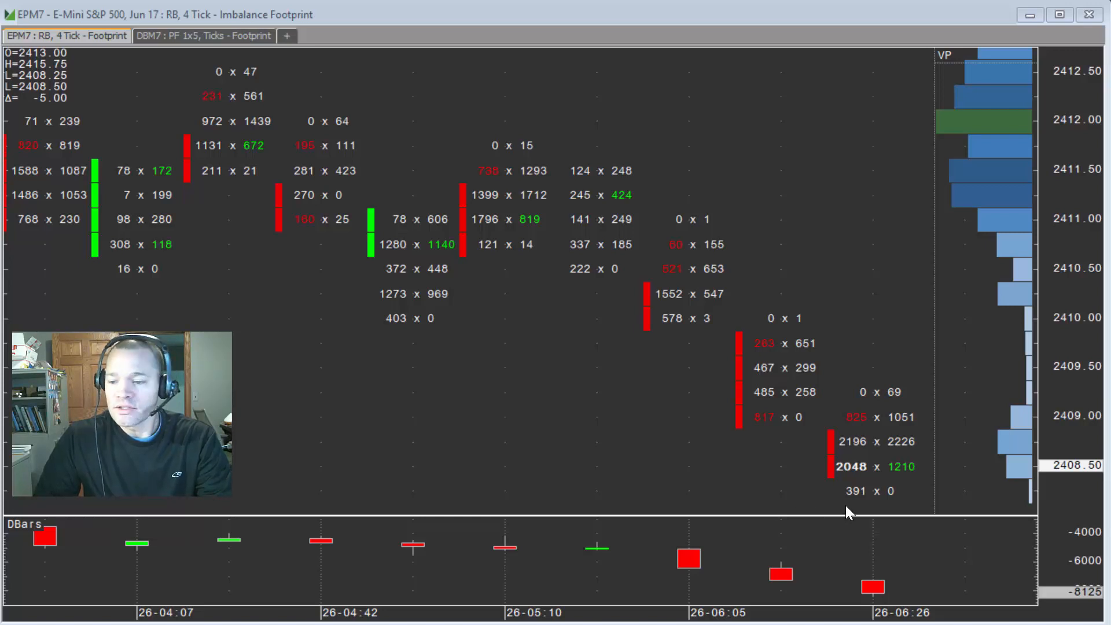
{"action": "mouse_move", "coordinate": [900, 514]}
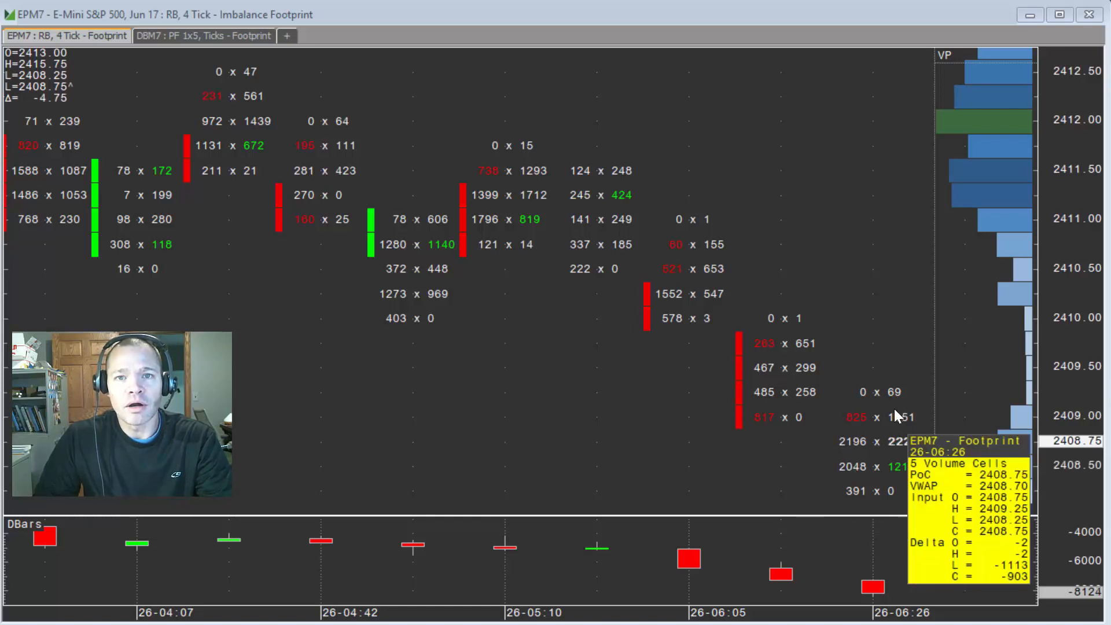
{"action": "mouse_move", "coordinate": [896, 456]}
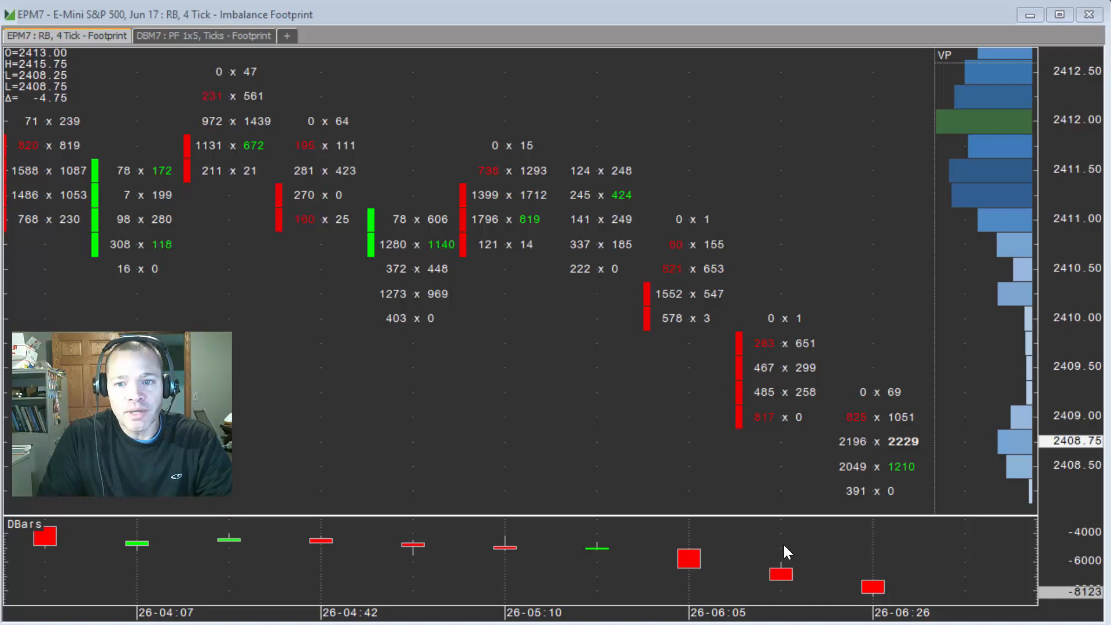
{"action": "mouse_move", "coordinate": [910, 510]}
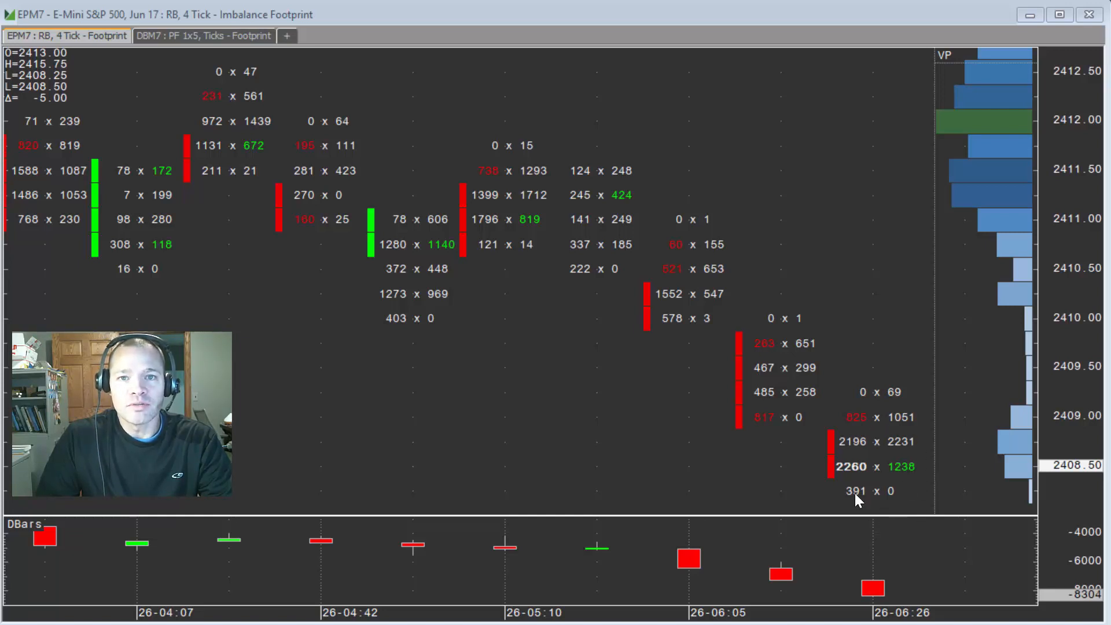
{"action": "mouse_move", "coordinate": [849, 534]}
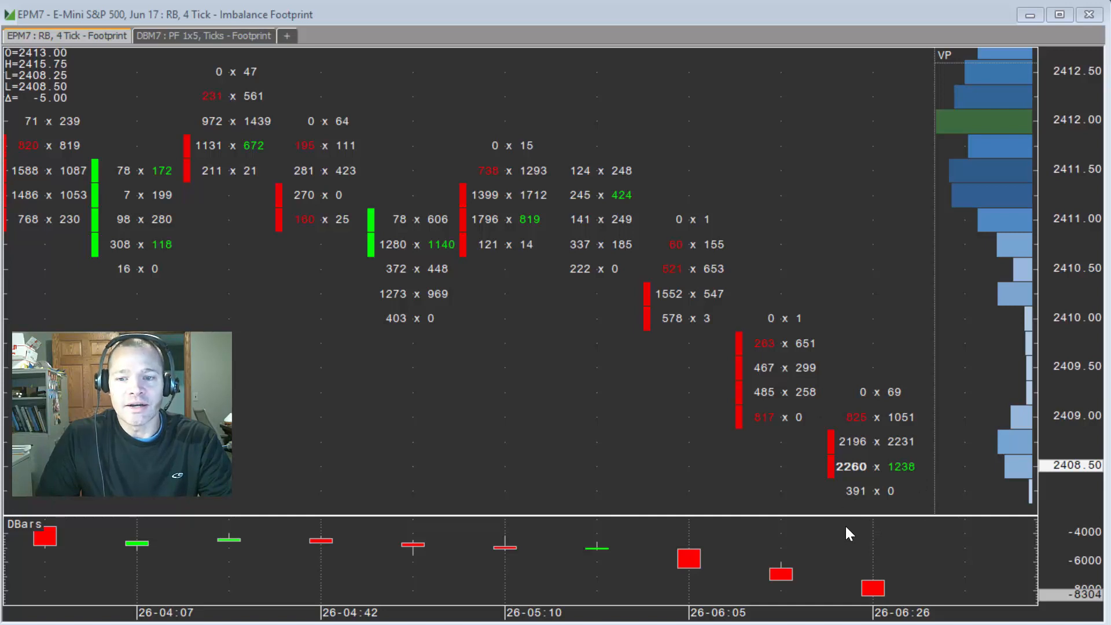